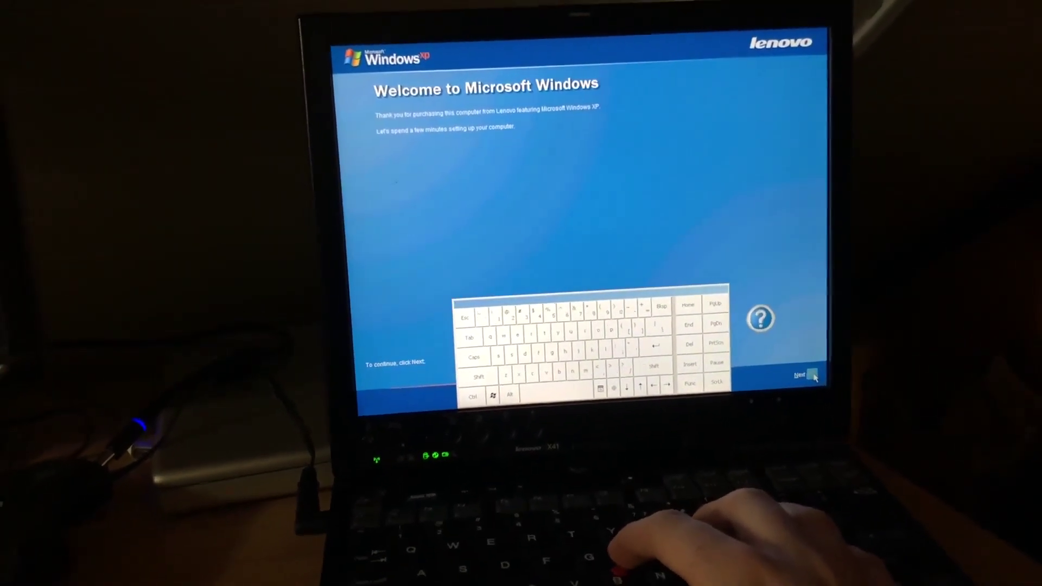
- Continue past the Welcome to Microsoft Windows screen with Next
left_click(813, 379)
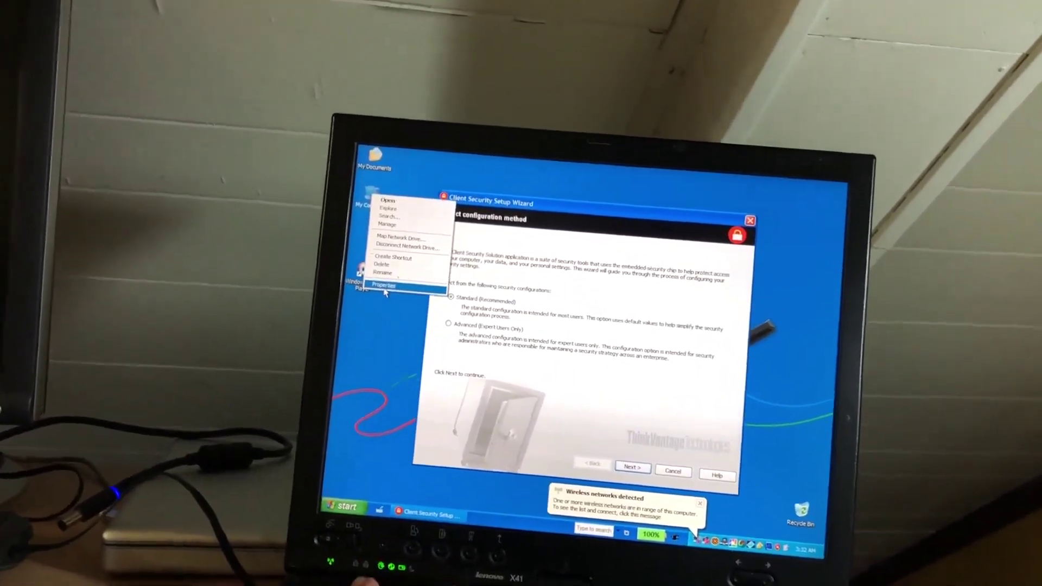
- Open the My Computer context menu on the desktop to reach System Properties
left_click(388, 284)
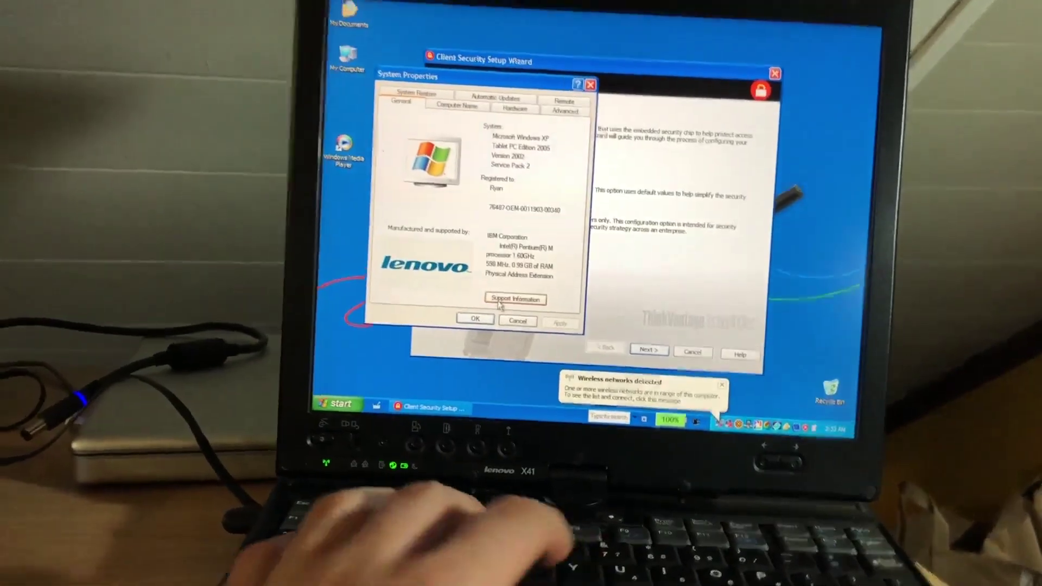
- View the manufacturer's Support Information, then close System Properties
left_click(514, 298)
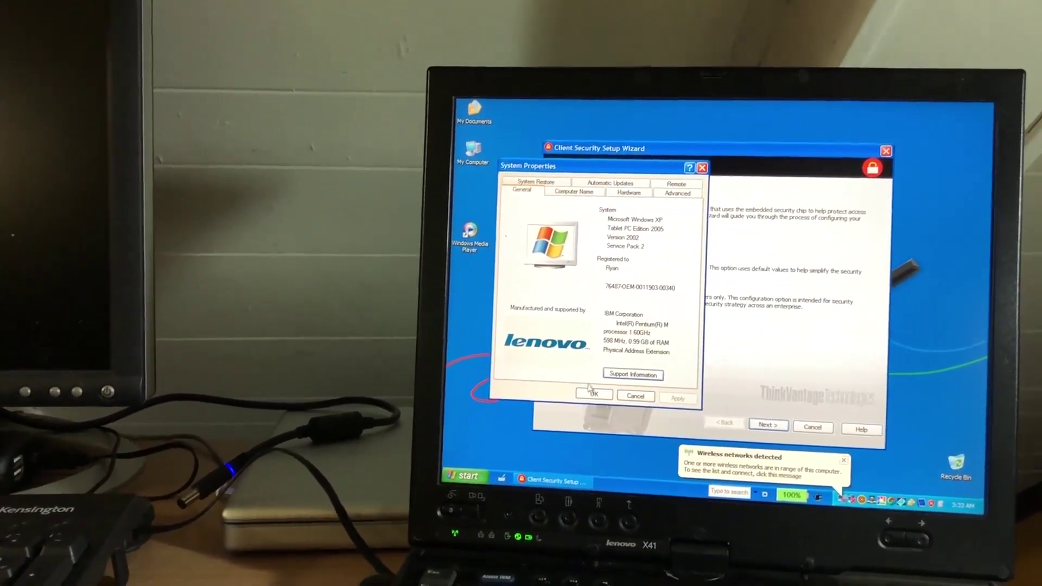
left_click(594, 394)
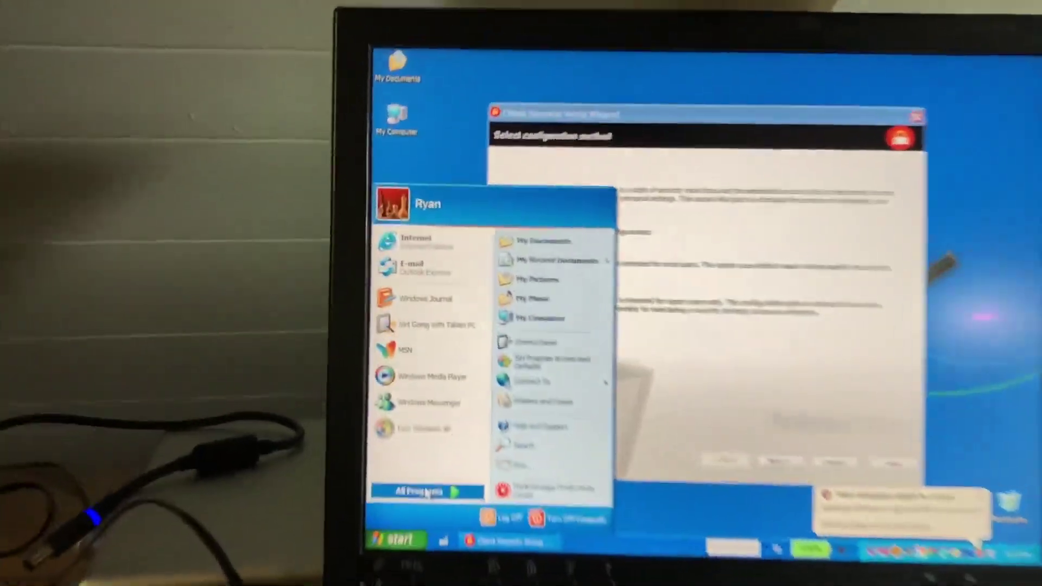
- Expand All Programs in the Start menu to list installed programs
left_click(424, 491)
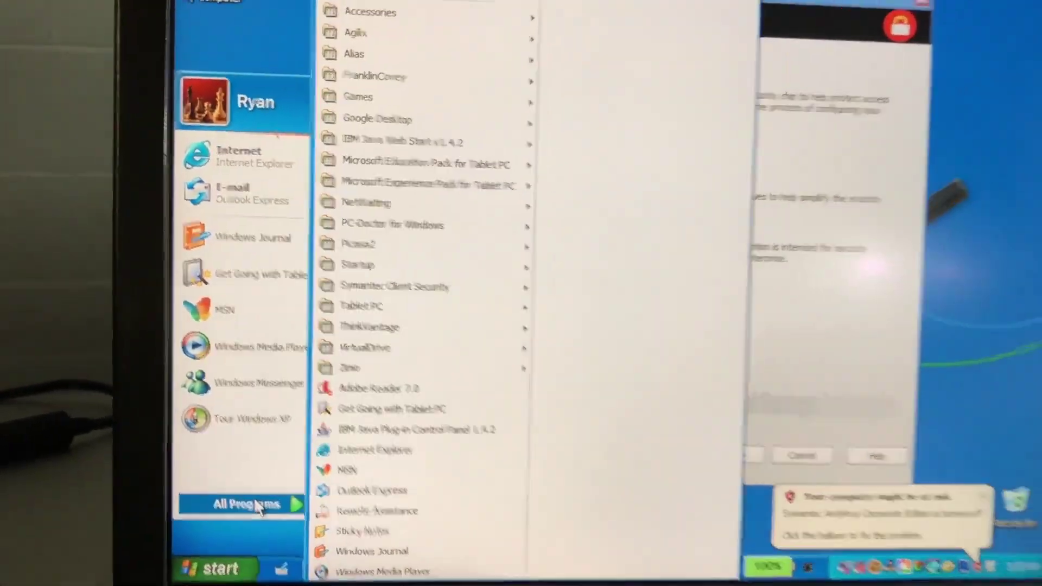